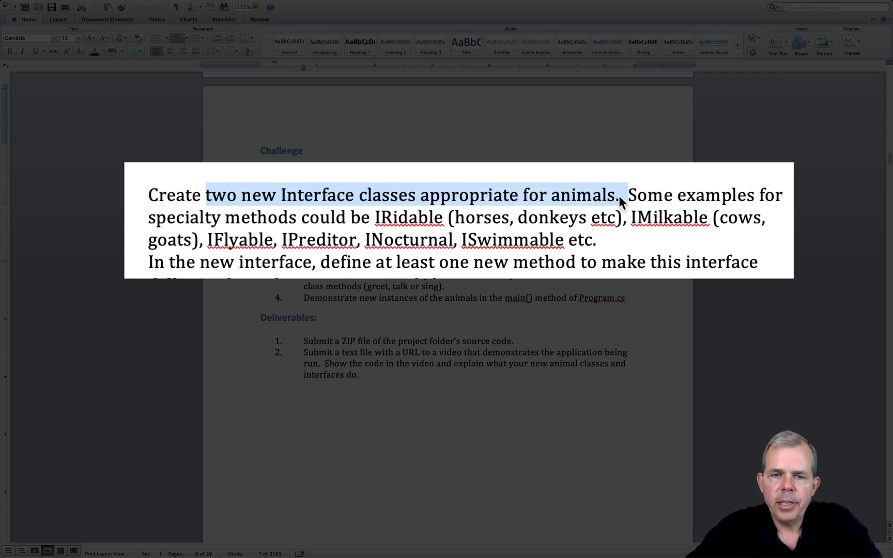
pyautogui.click(393, 217)
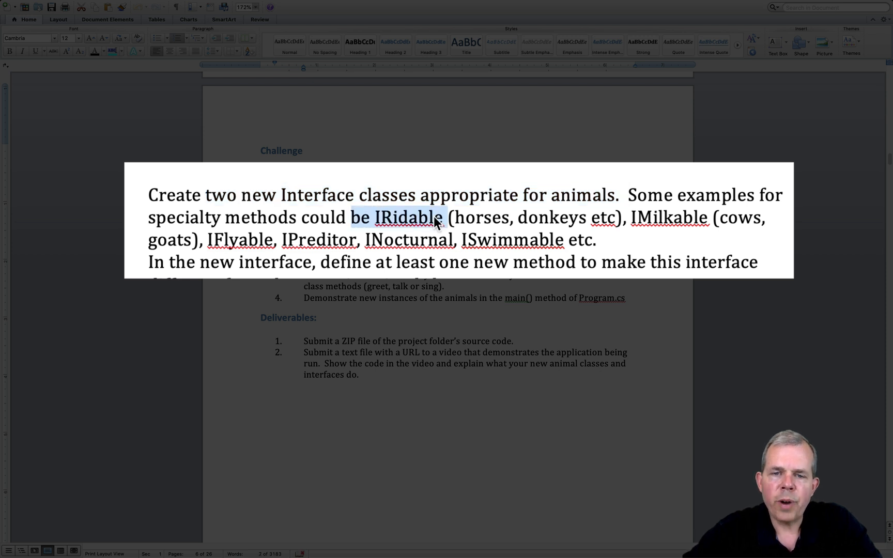
pyautogui.moveTo(470, 219)
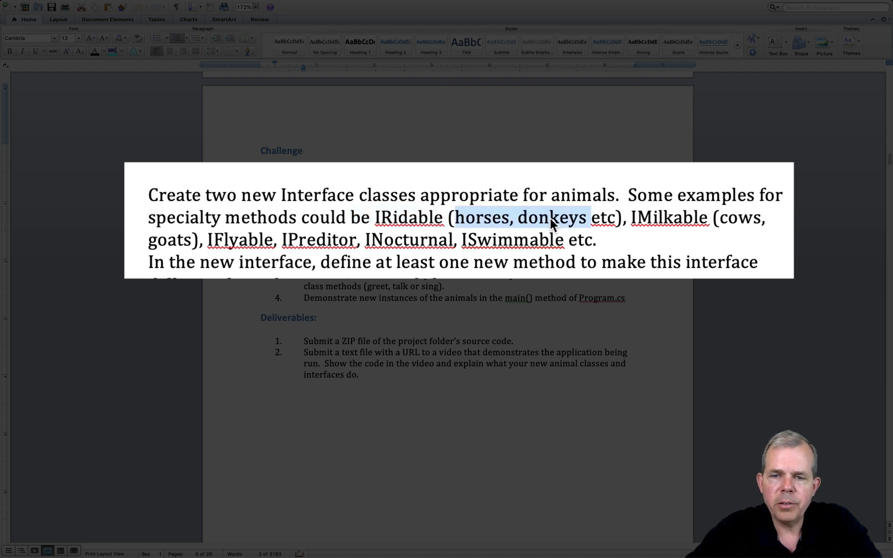
pyautogui.moveTo(627, 220)
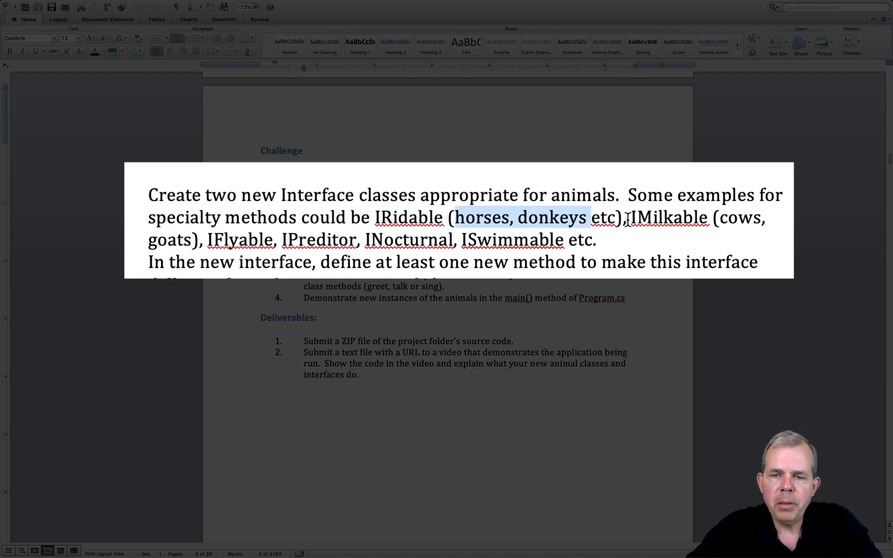
pyautogui.doubleClick(667, 217)
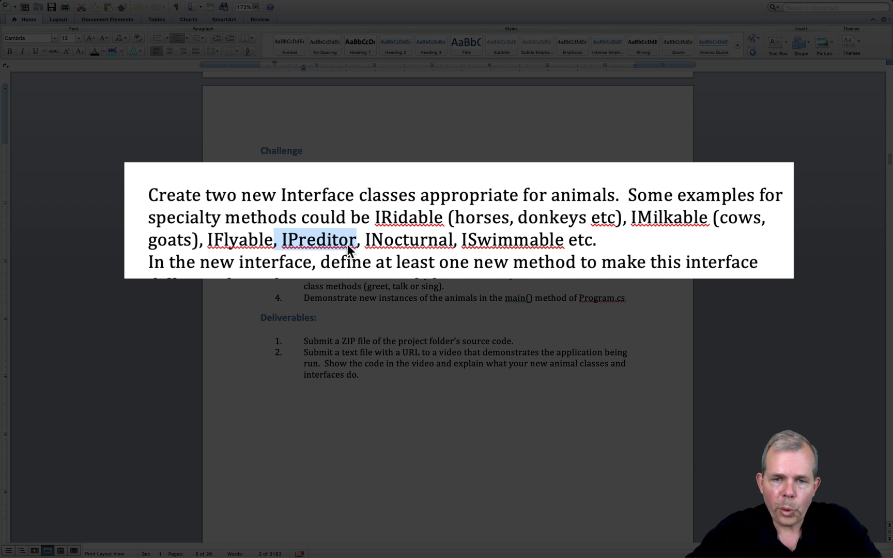
pyautogui.moveTo(373, 236)
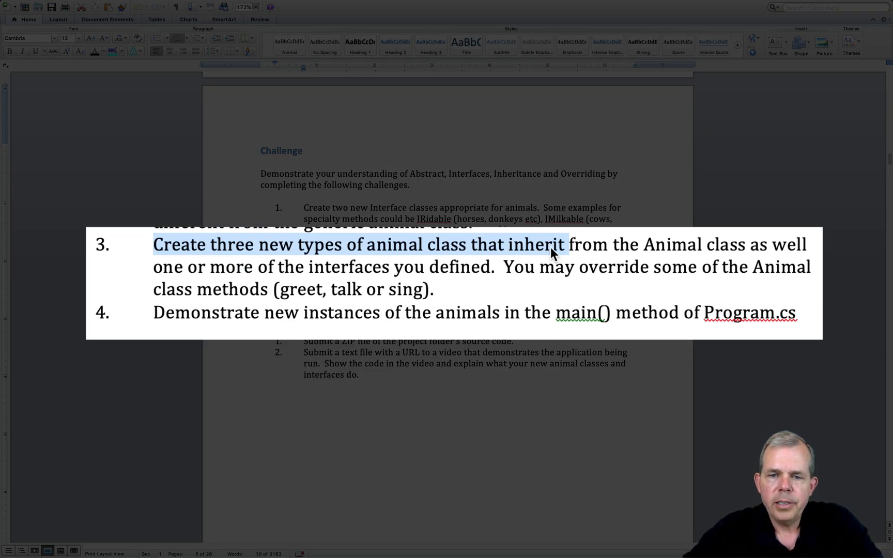
pyautogui.moveTo(592, 276)
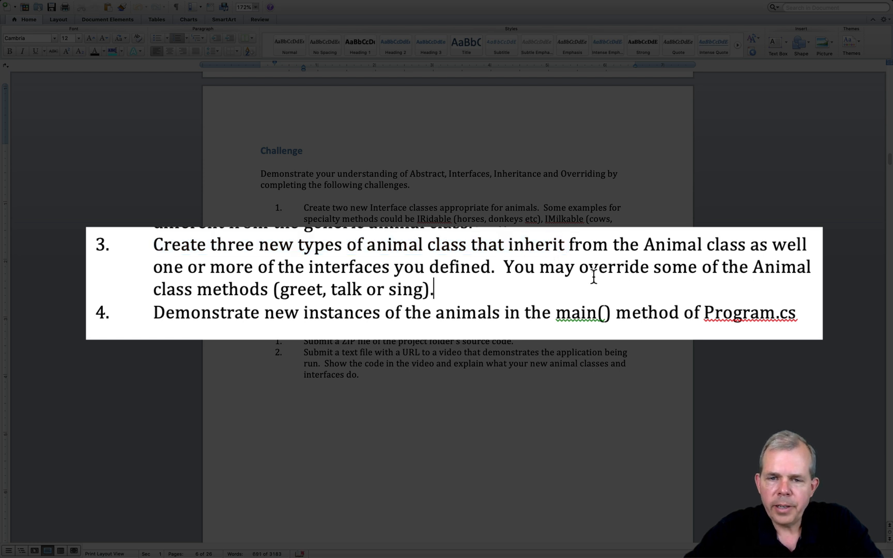
pyautogui.moveTo(474, 284)
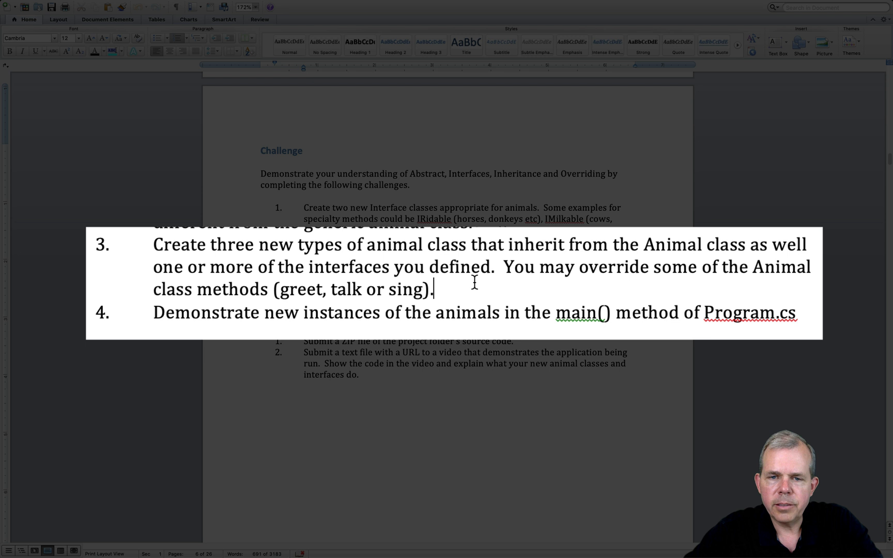
pyautogui.moveTo(324, 312)
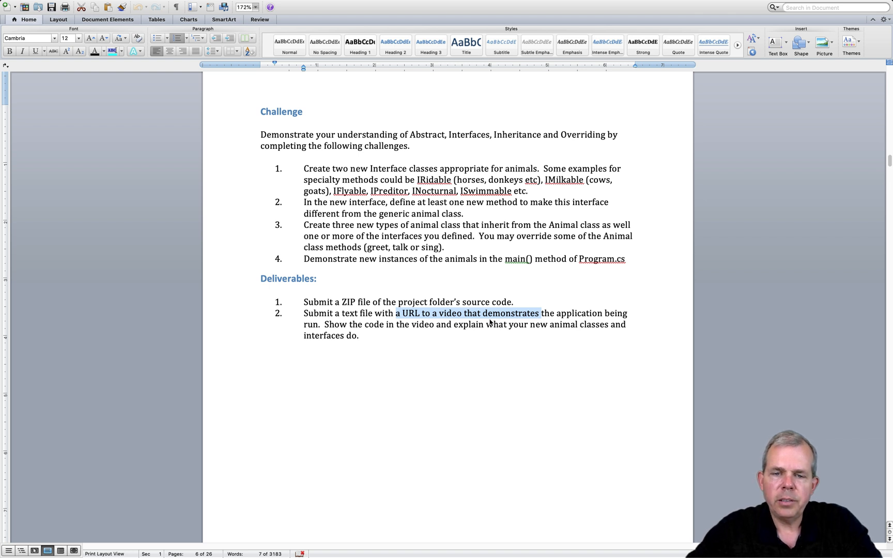
pyautogui.moveTo(422, 325)
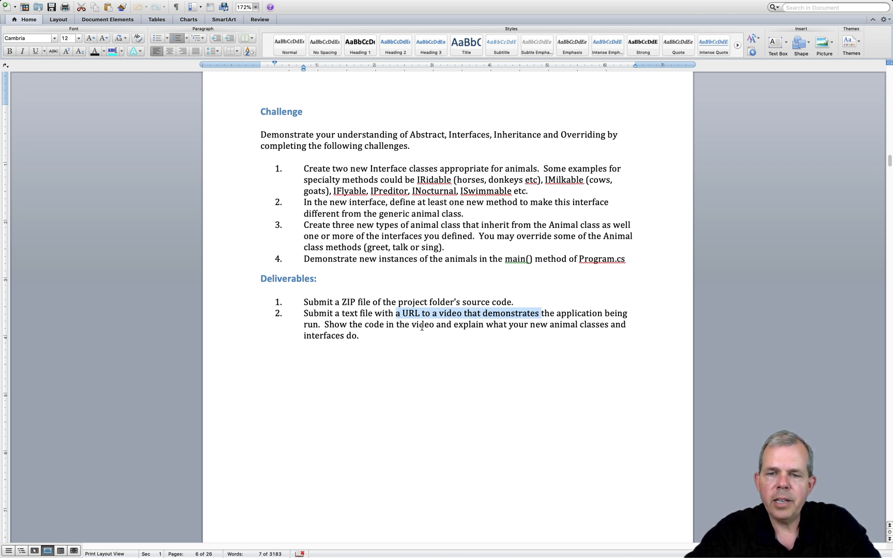